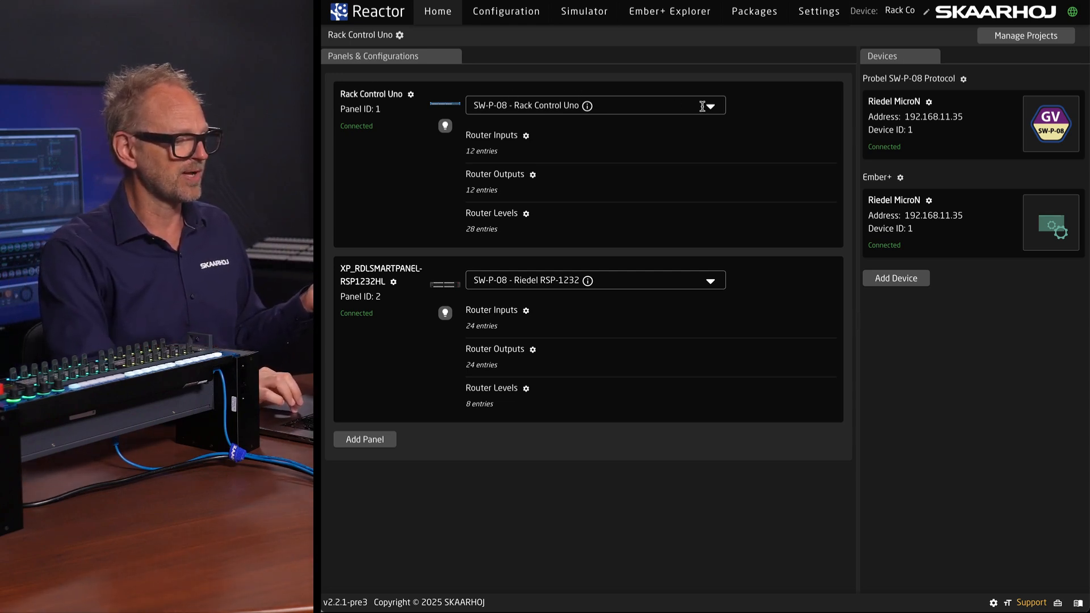
- Bring up the Ember+ Tree Explorer showing the connected Riedel MicroN's parameter tree
click(708, 104)
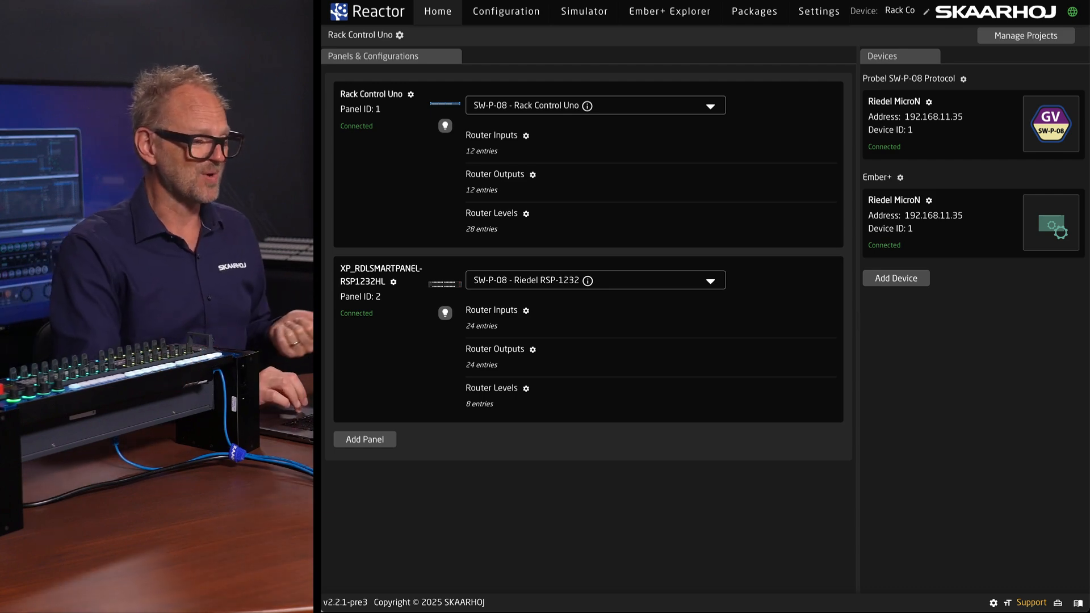
mouse_move(669, 11)
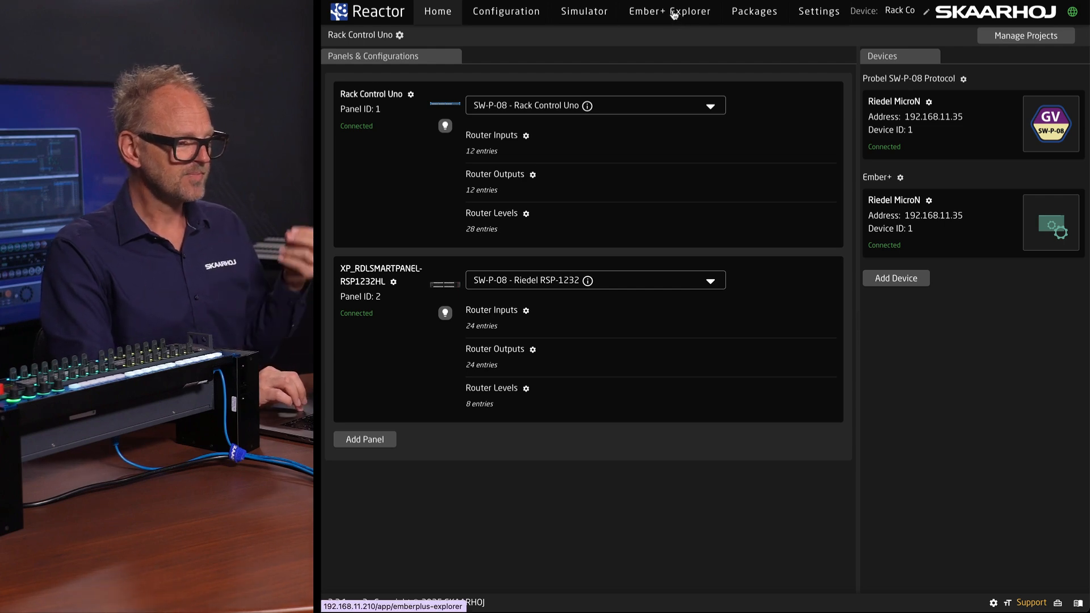
click(670, 11)
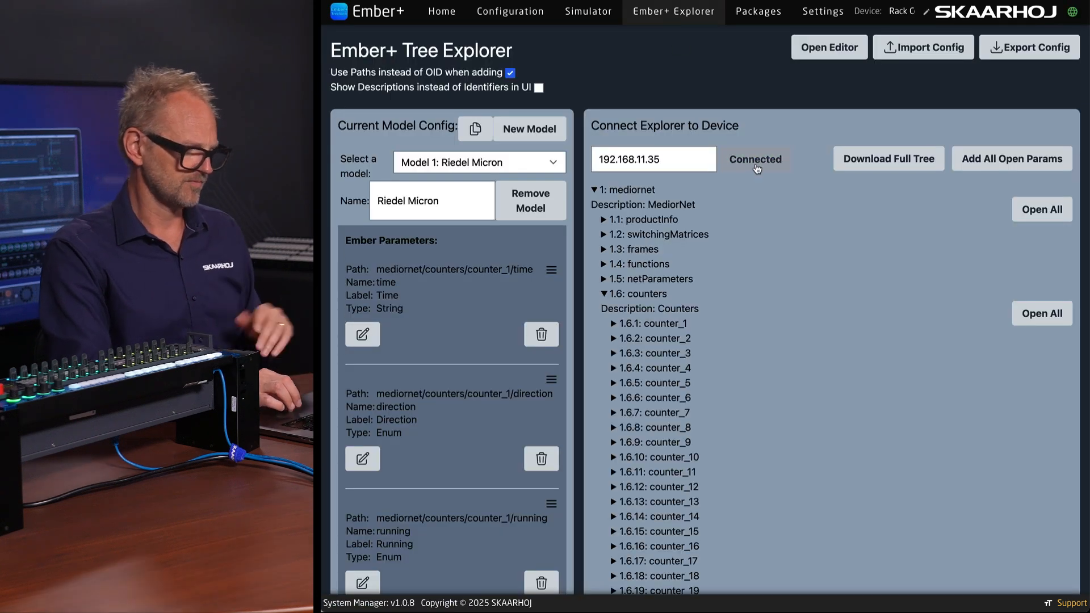
click(755, 159)
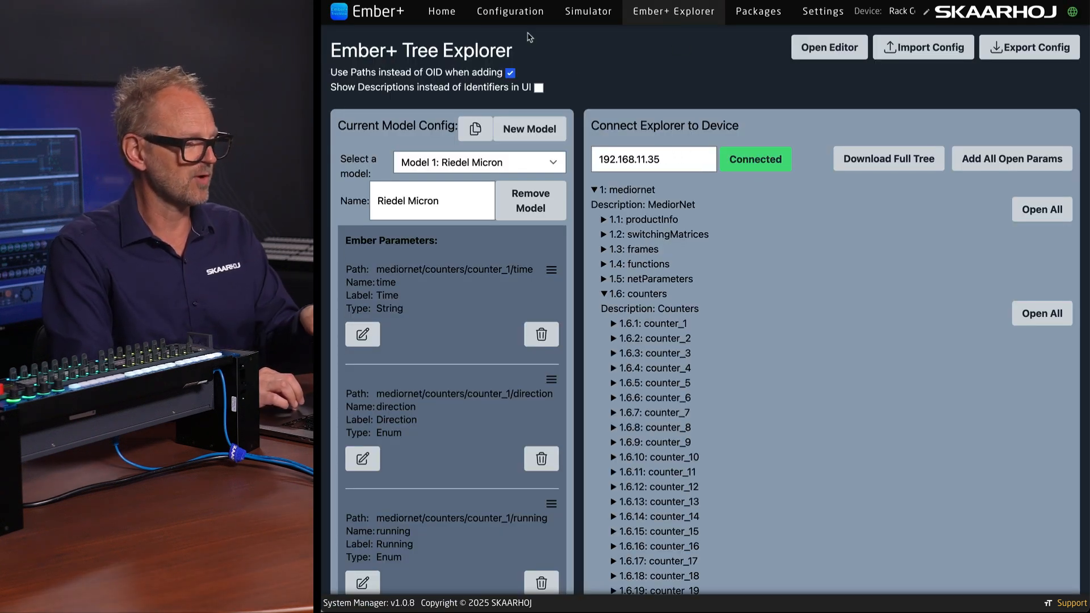
click(438, 11)
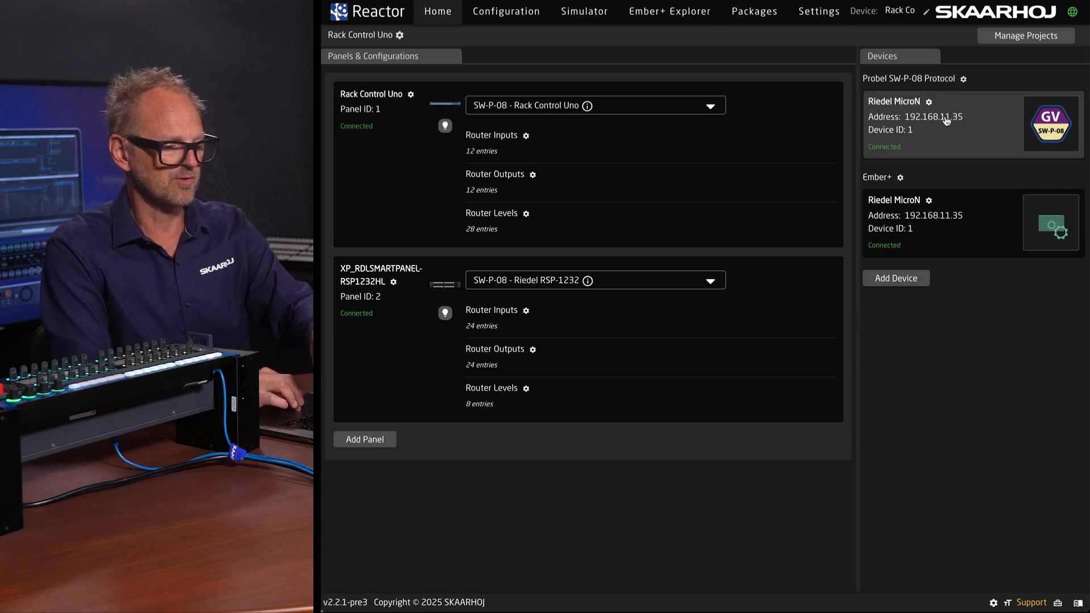
click(667, 11)
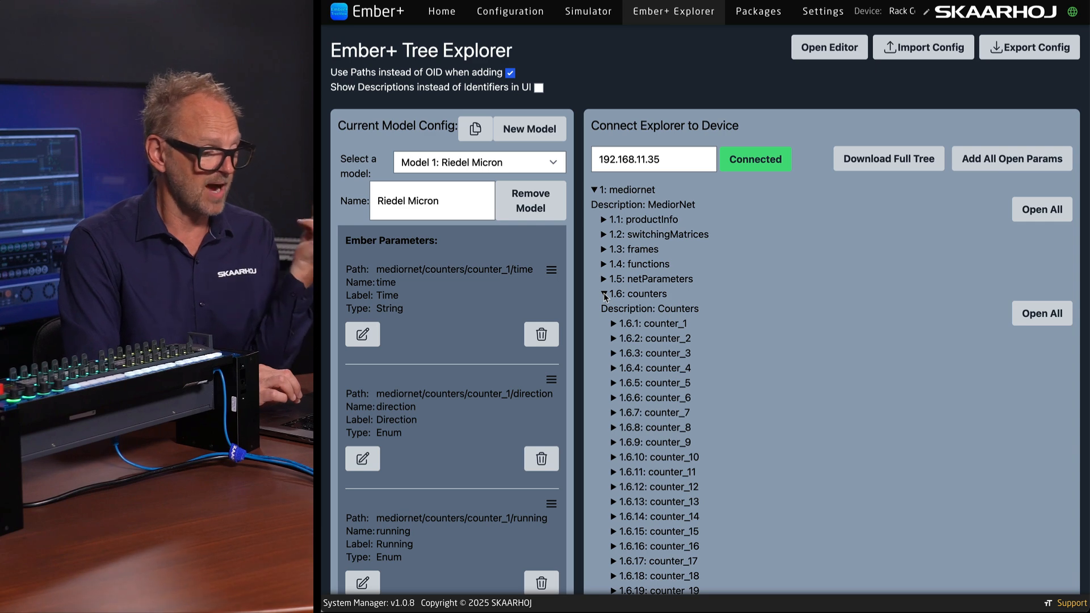
- Expand counter_1 to reveal its time, direction, running, stopAtZero, resetValue and reset parameters
click(603, 293)
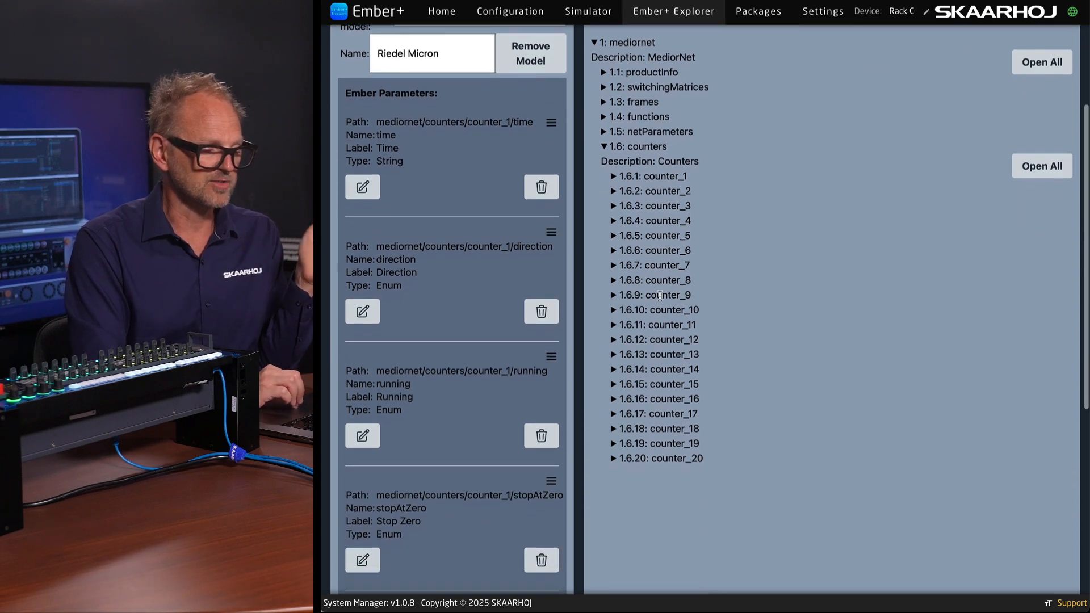
click(613, 176)
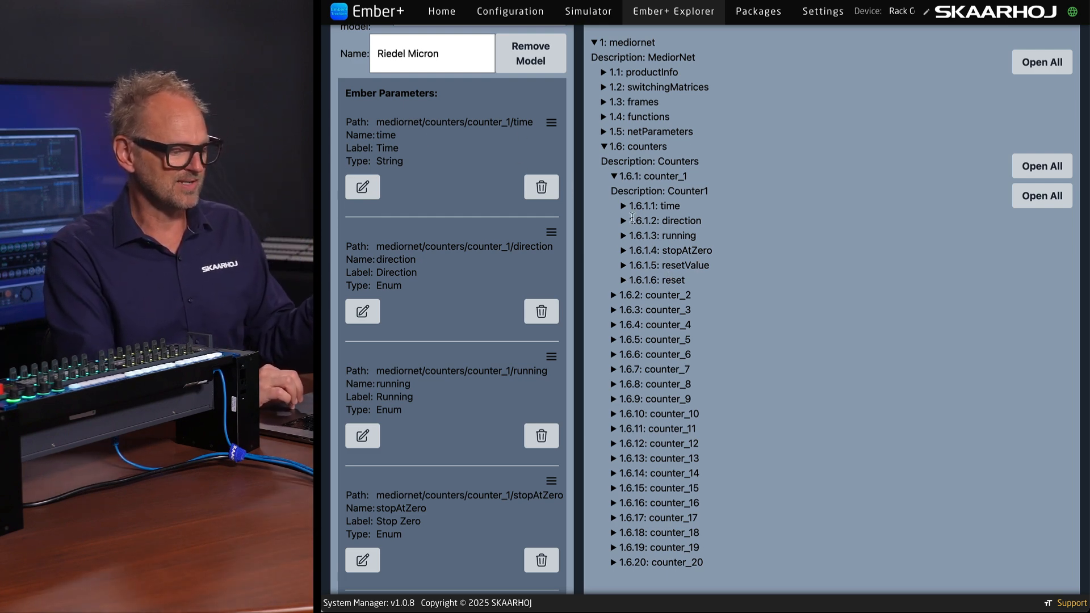
- Expand counter_1's time parameter, shown as a ReadWrite String at 00:00:00
click(652, 205)
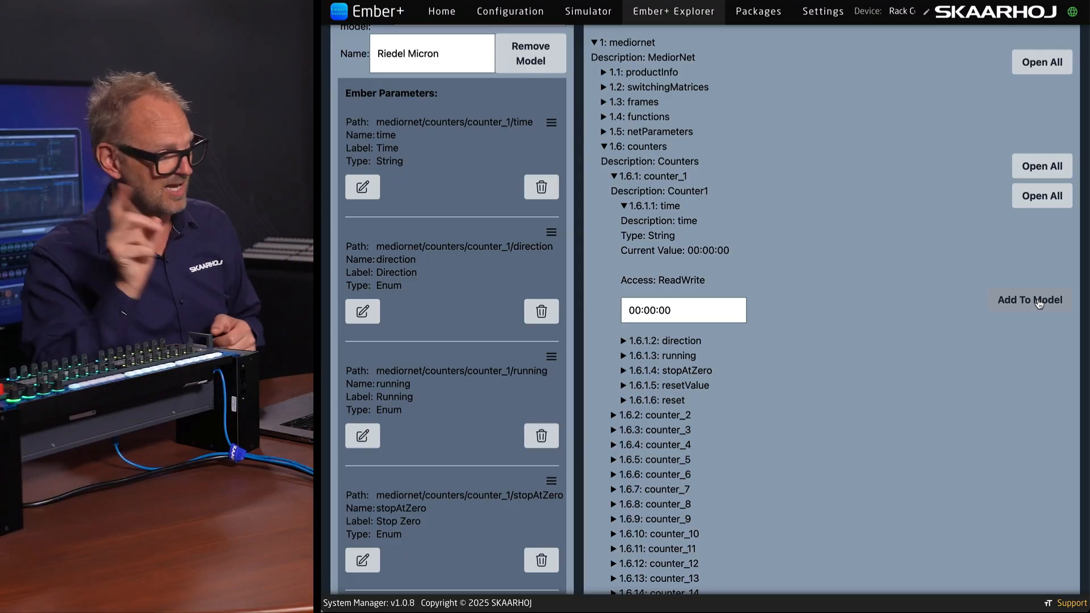
mouse_move(449, 160)
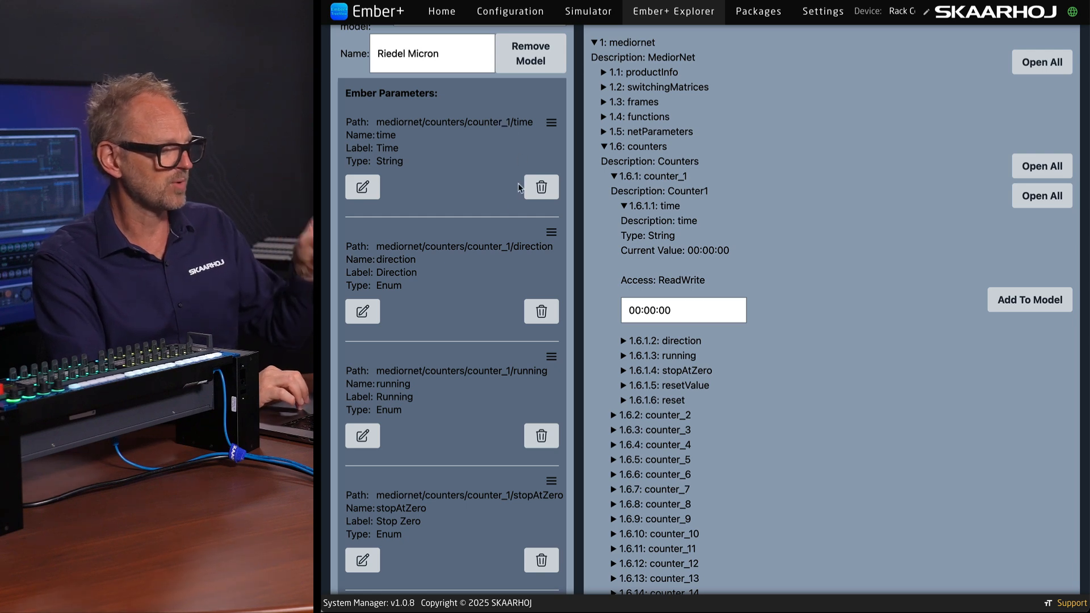
scroll(down, 3)
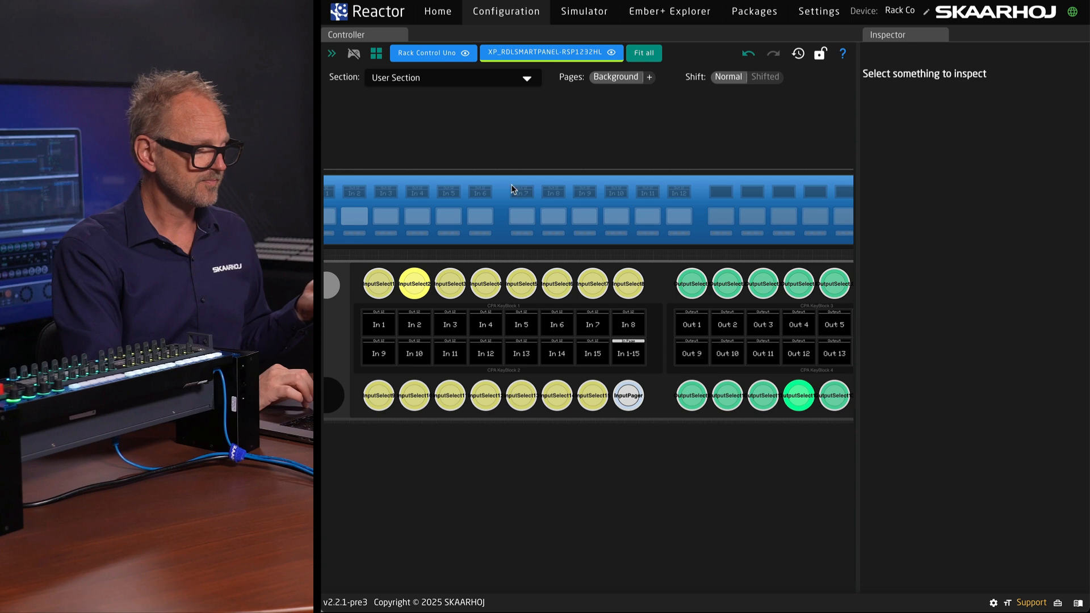
- Focus the Rack Control Uno's SW-P-08 layer in the Inspector, keeping User Section selected
click(425, 53)
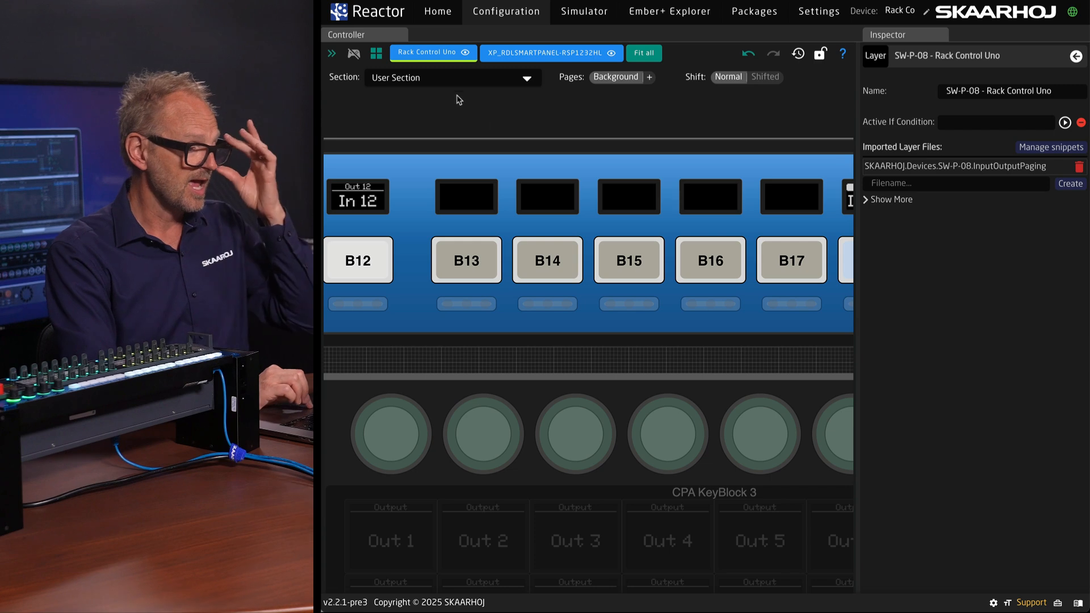
click(451, 77)
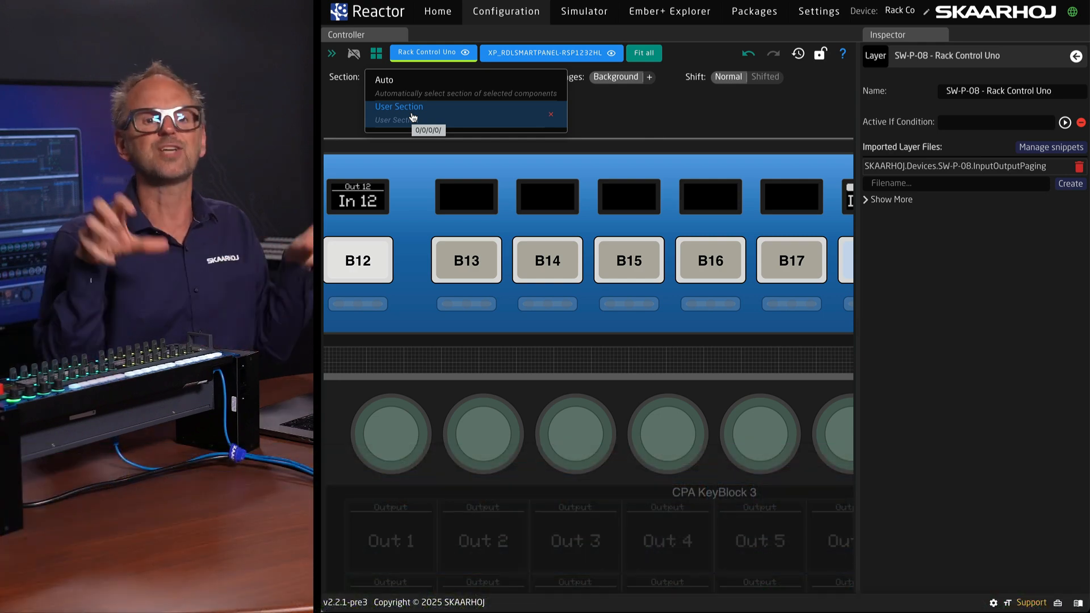
click(398, 106)
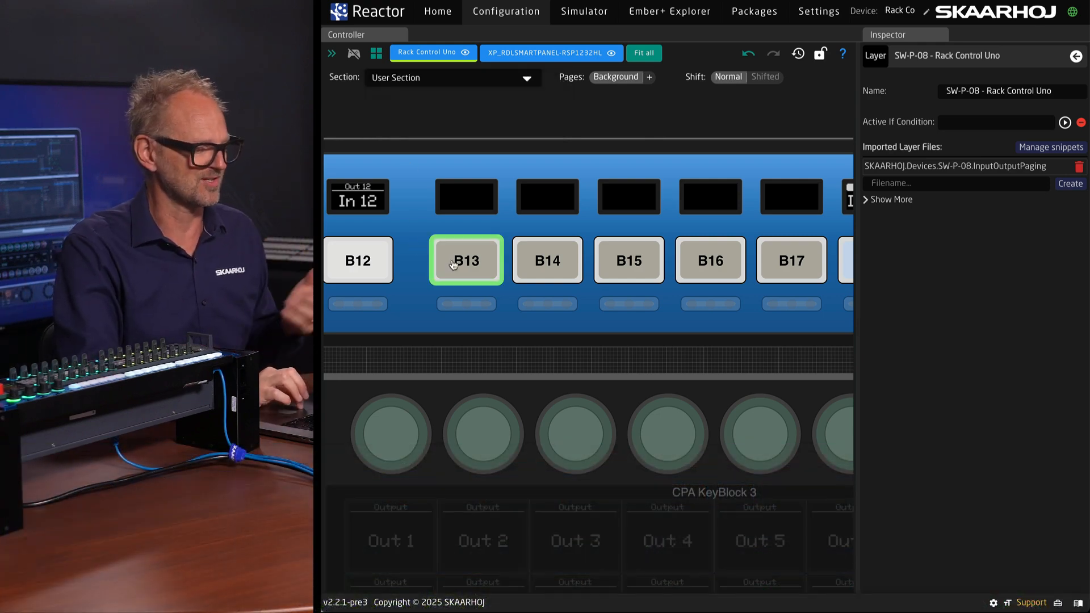
- Give key B13 a Riedel MicroN Time behavior, its display showing 00:00:00
click(466, 260)
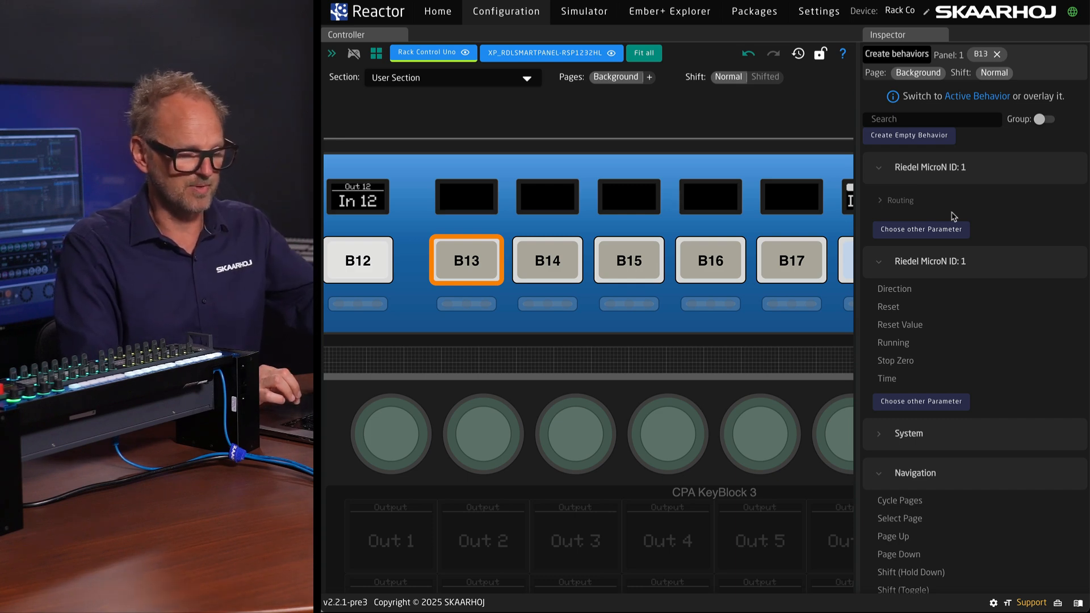
mouse_move(920, 229)
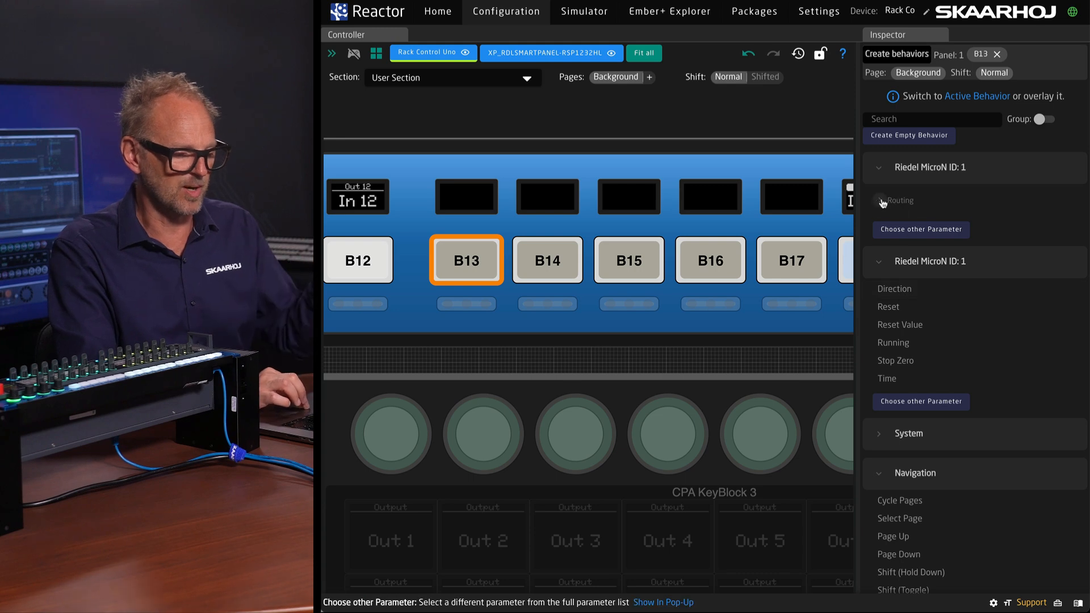
click(882, 201)
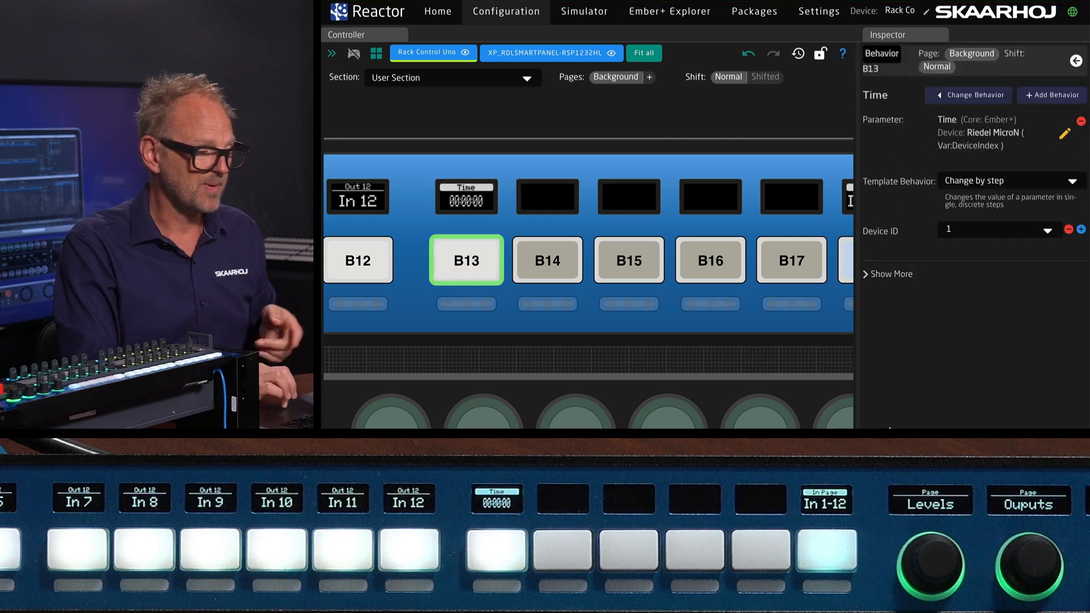
click(546, 260)
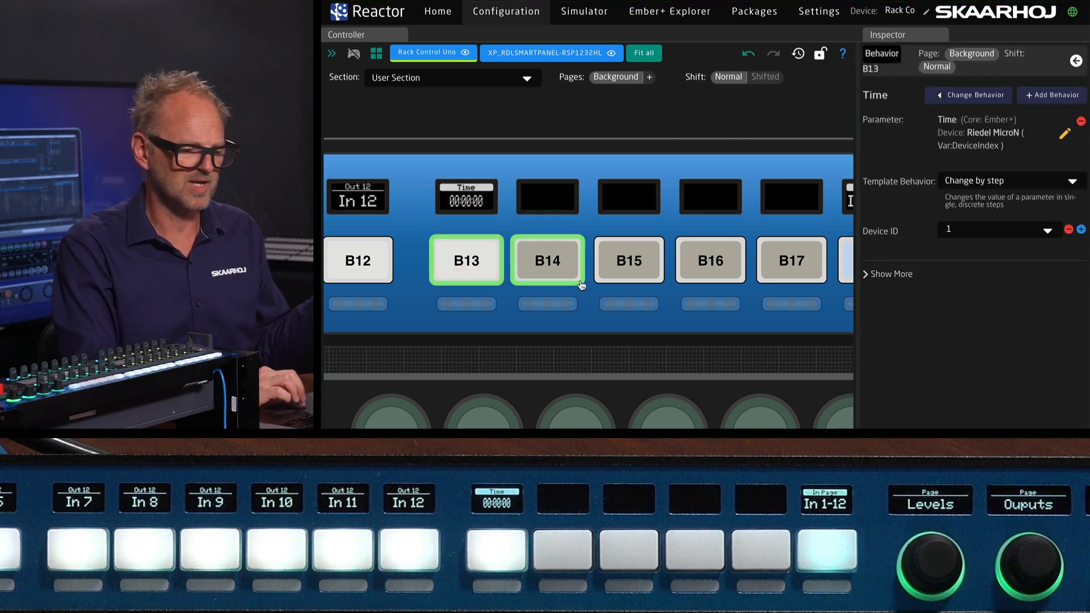
- Assign the MicroN Running parameter to key B14, then head to the Ember+ model for counter_2
click(547, 260)
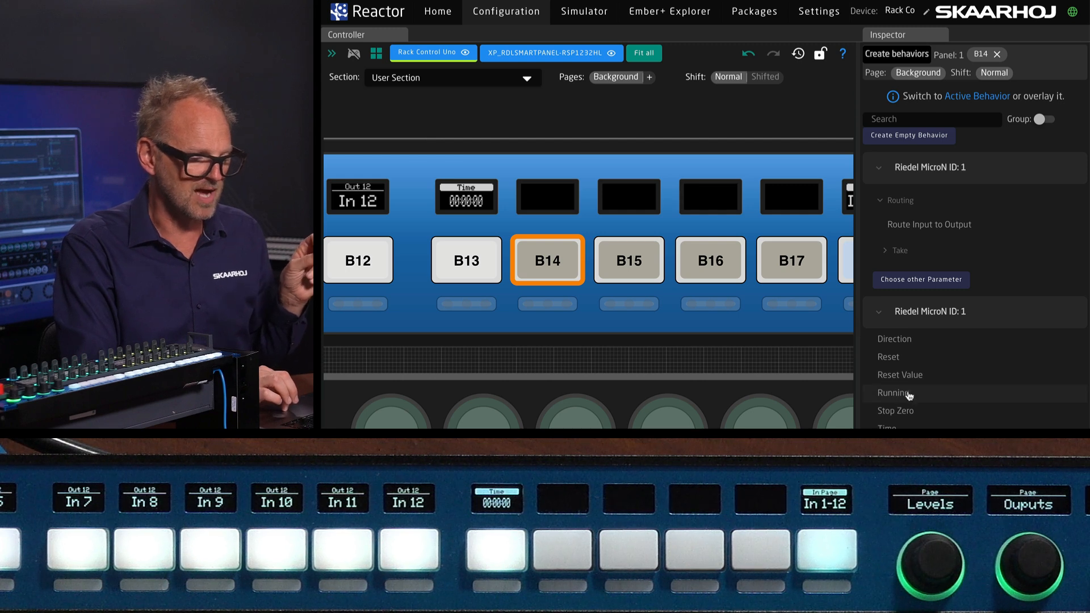
click(893, 393)
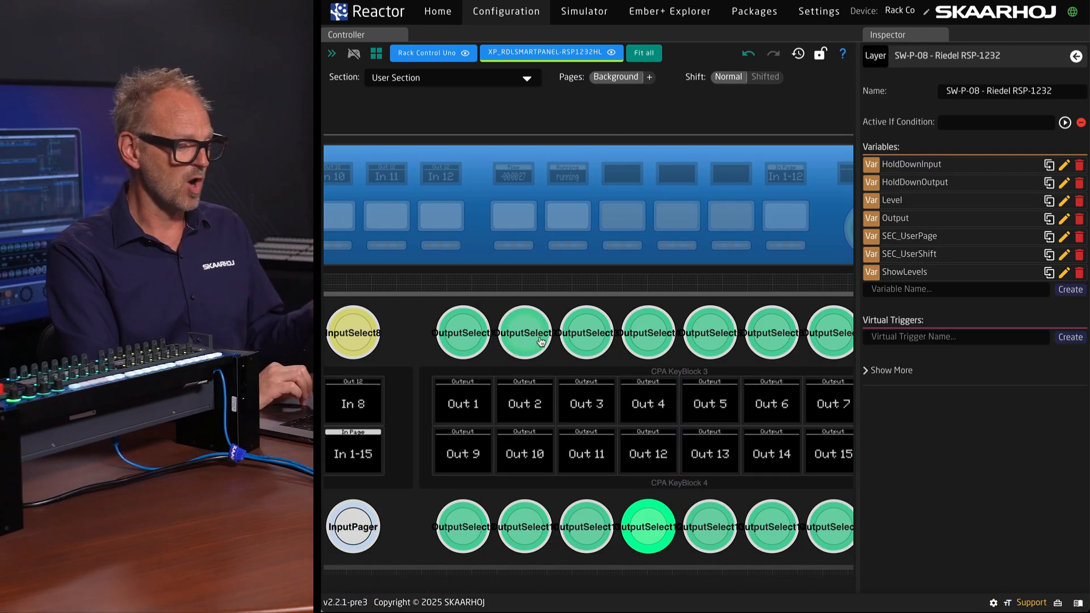
click(749, 54)
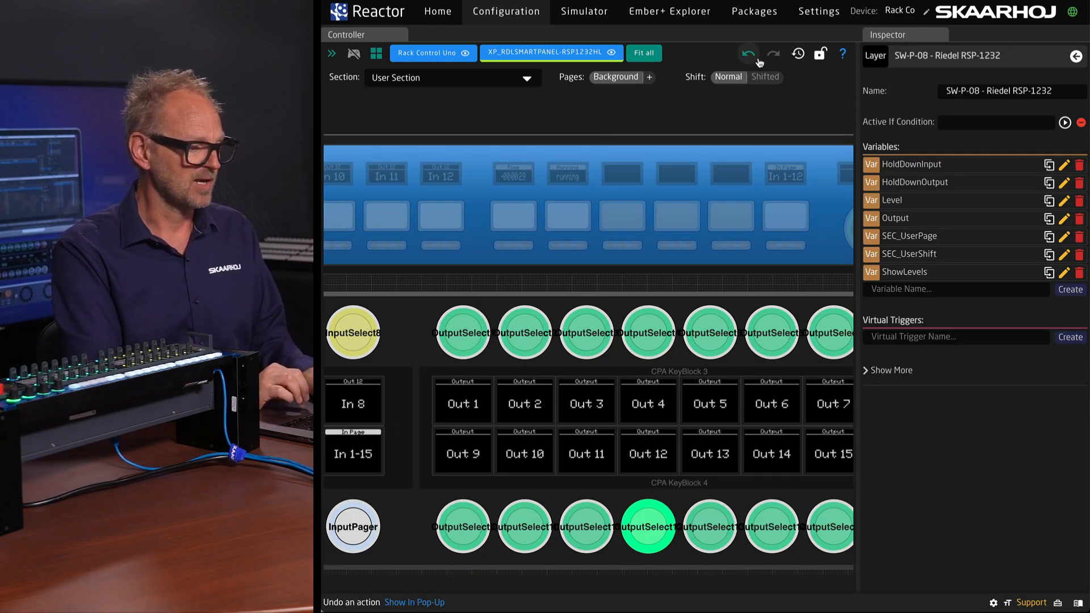
click(669, 12)
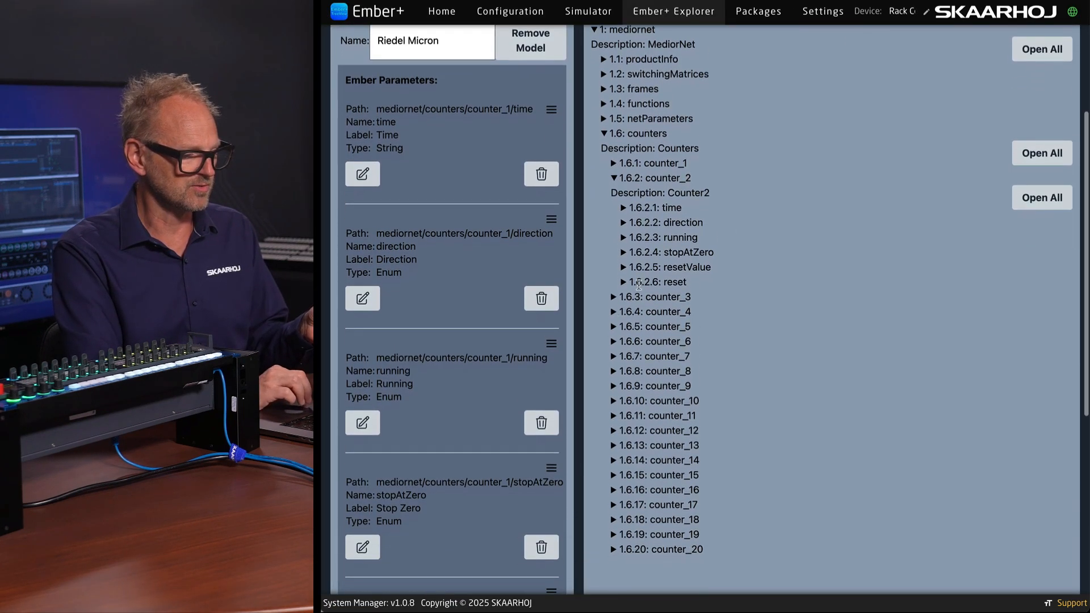
- Rename counter_2's time parameter to 'Time 2' labelled Time Counter 2 and save it
click(656, 207)
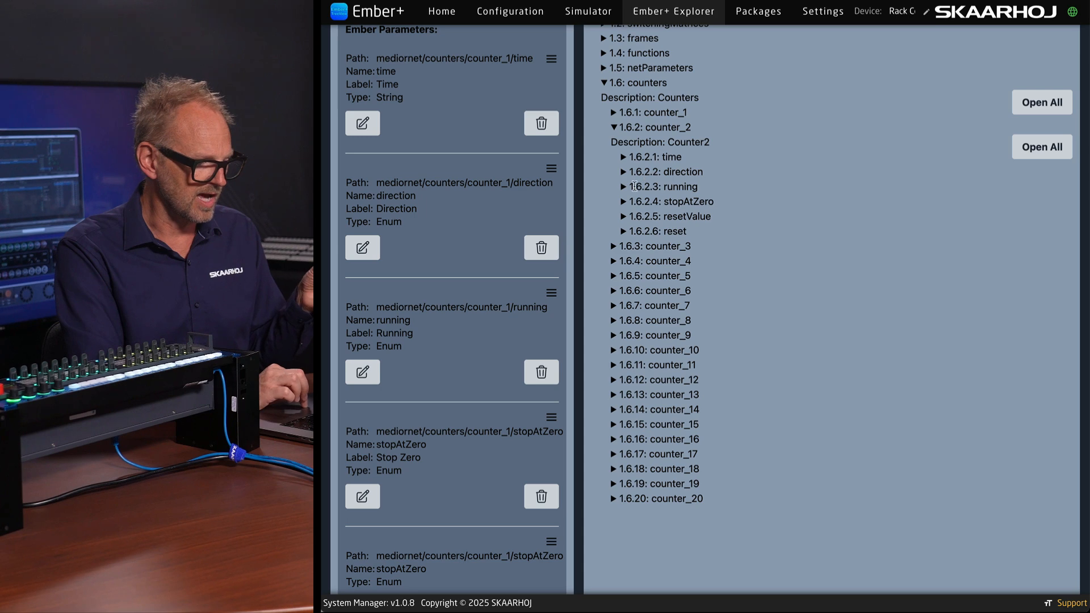
click(660, 186)
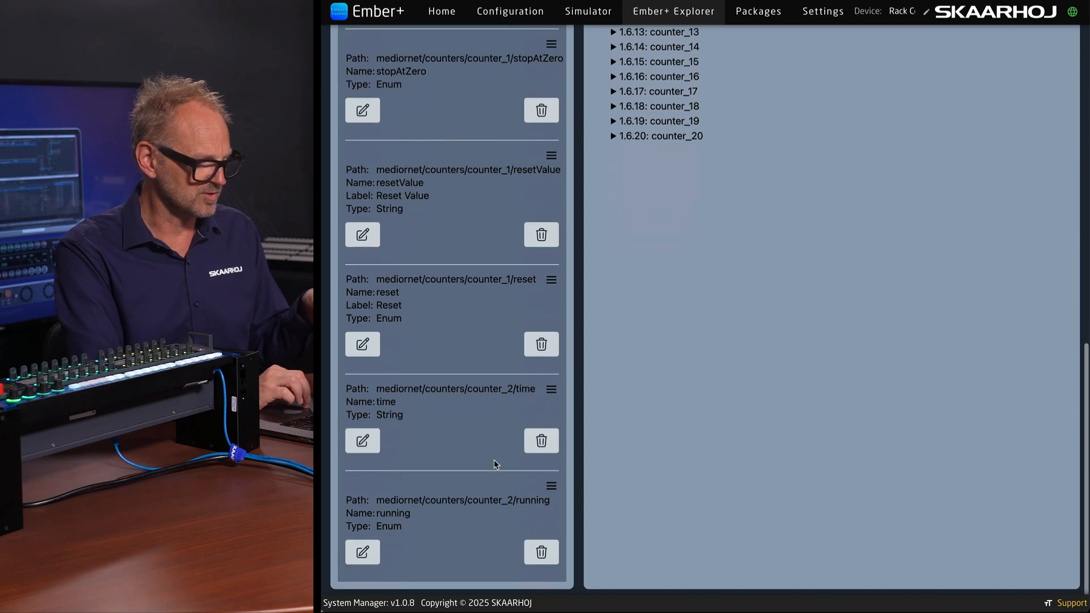
click(361, 441)
text(time)
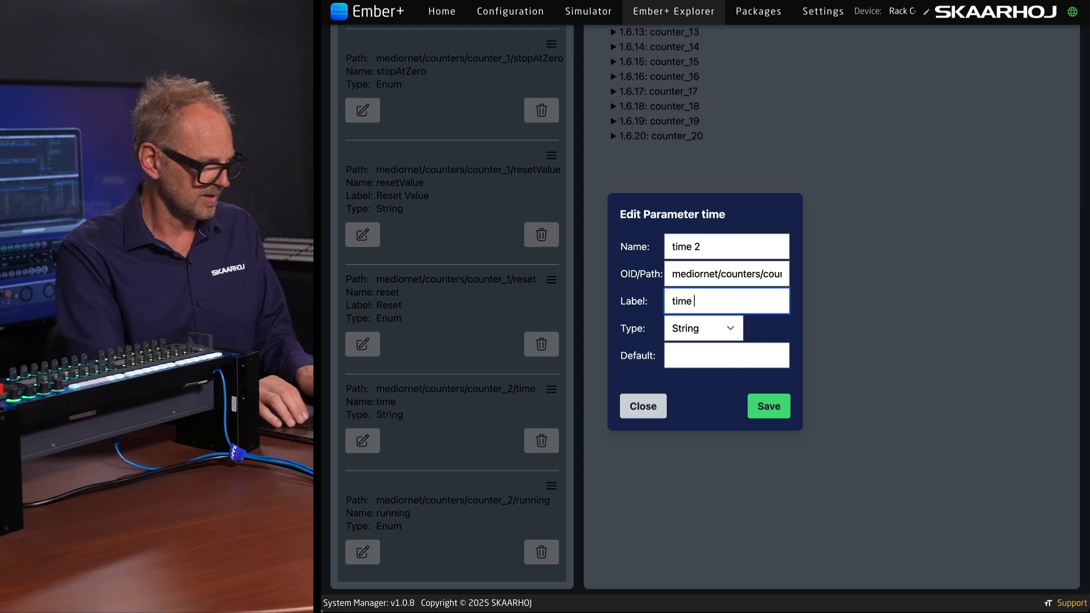
text(Time 2)
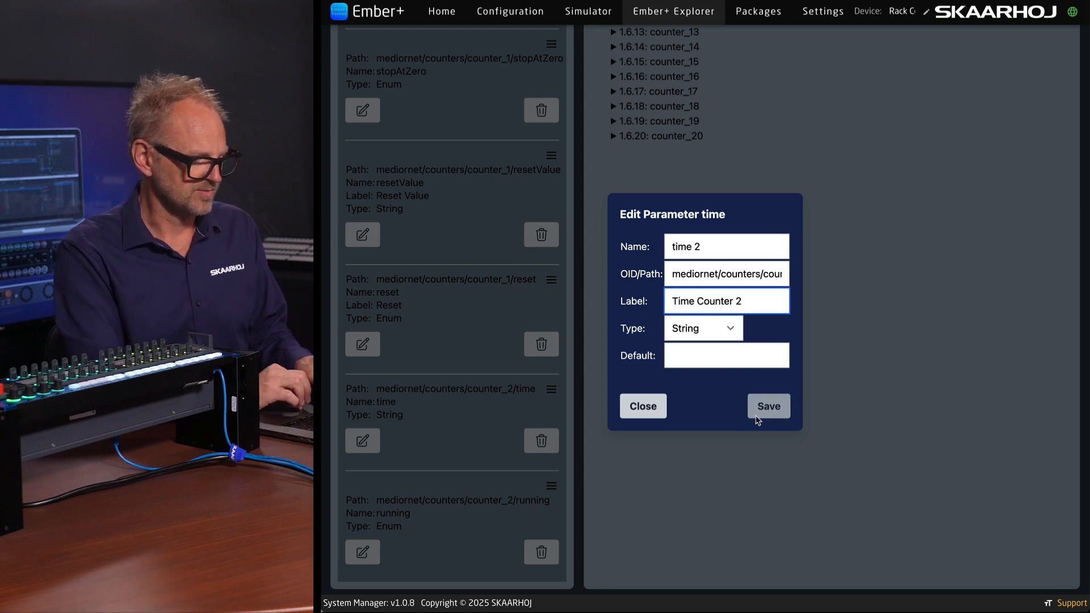
click(767, 407)
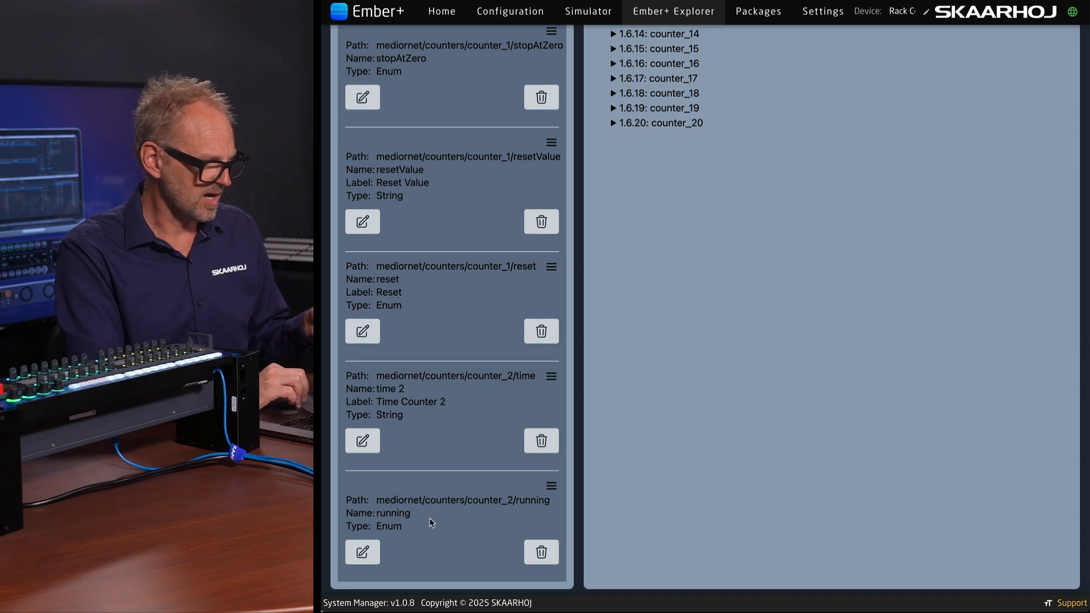
- Rename counter_2's running parameter with a Counter 2 Running label and save it
click(362, 552)
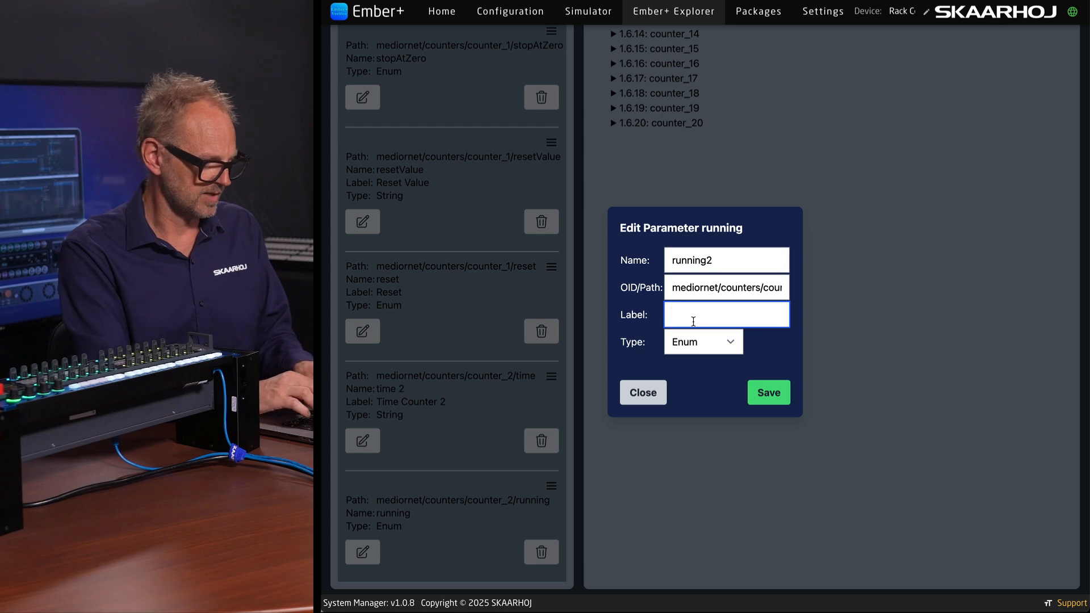
text(Run)
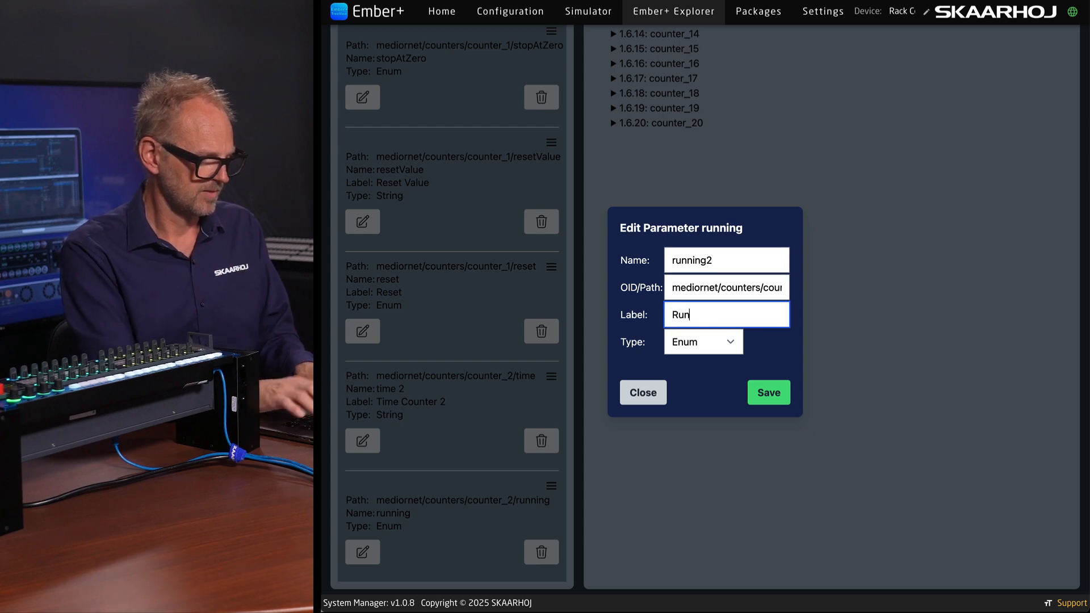
text(Counter 2 R)
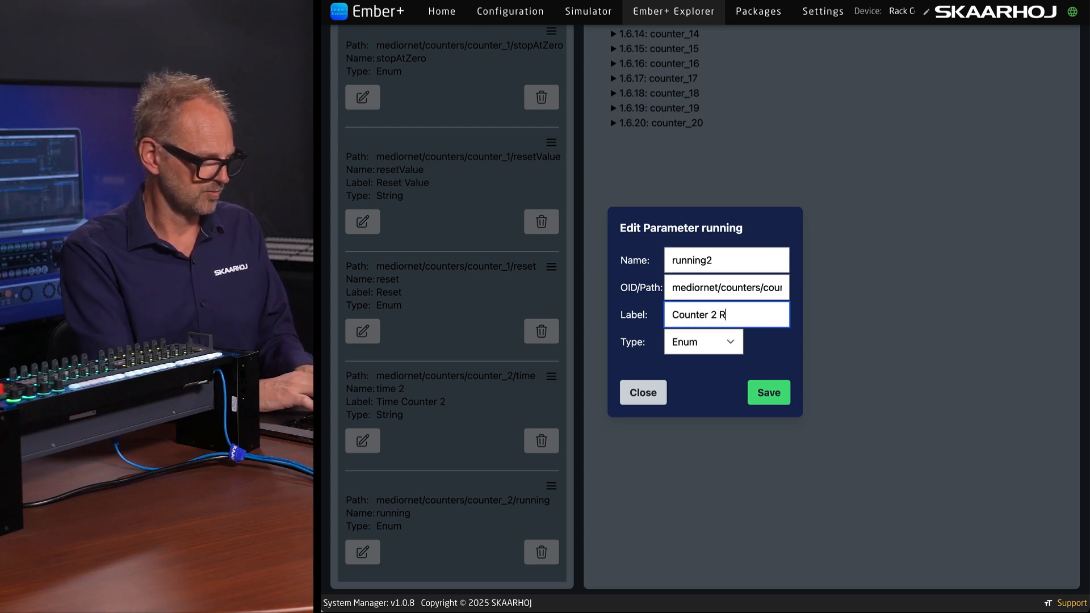
click(767, 392)
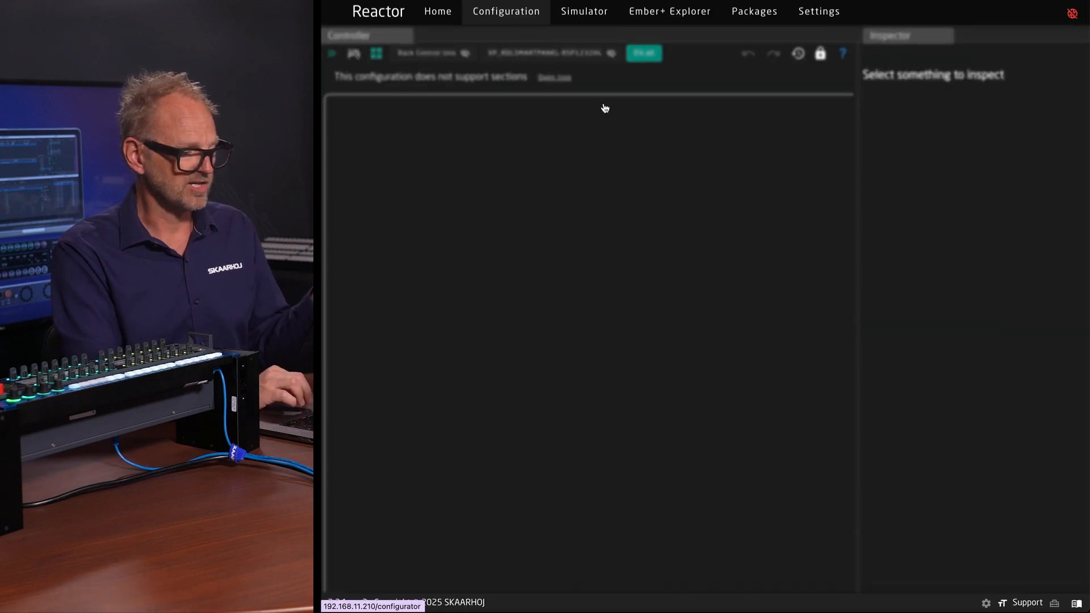
click(669, 11)
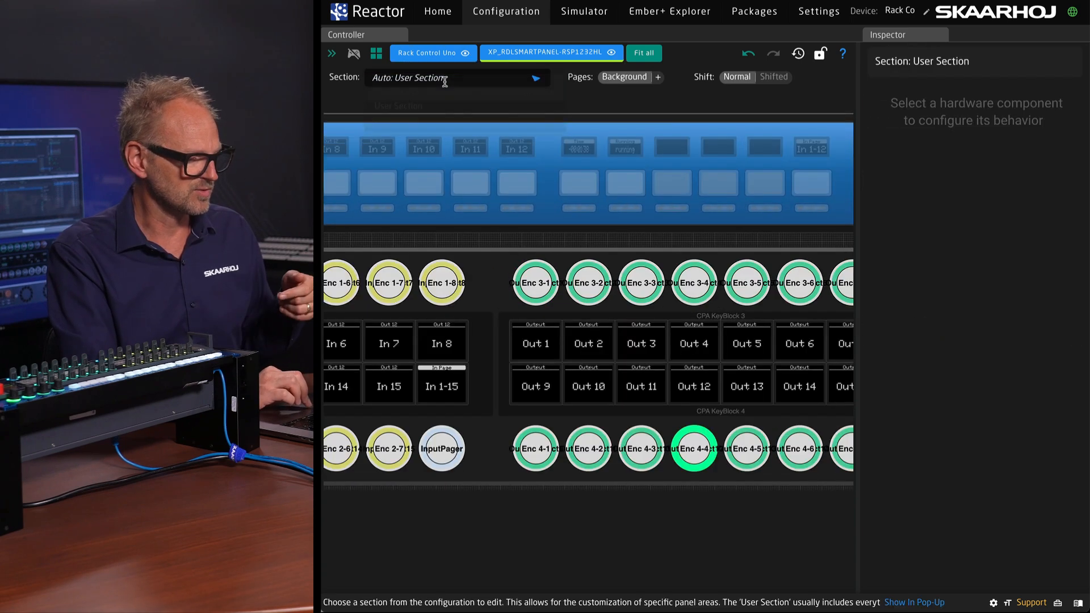
click(456, 77)
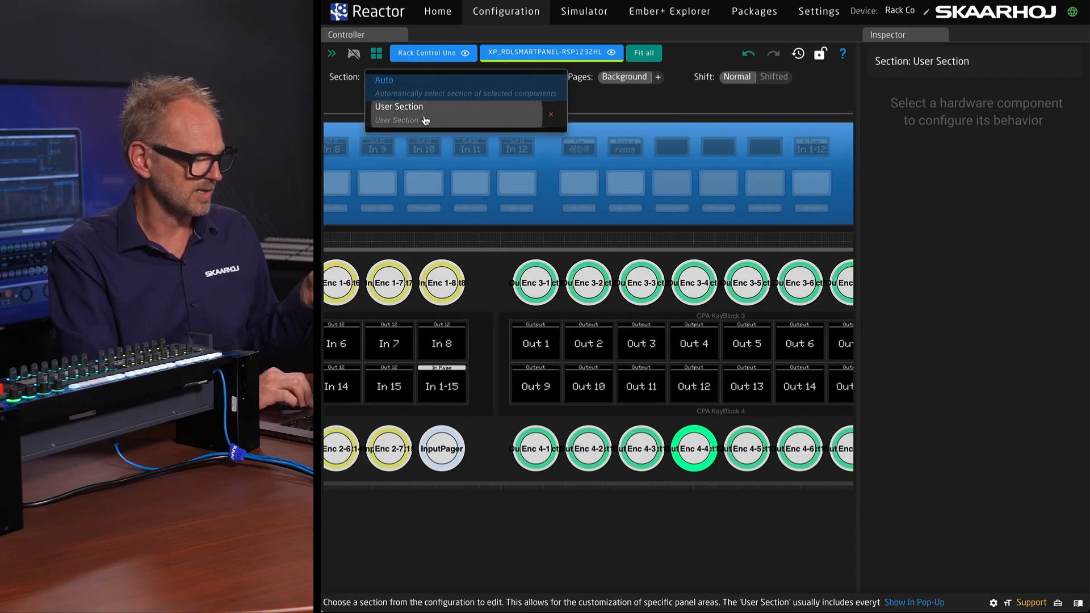
click(398, 106)
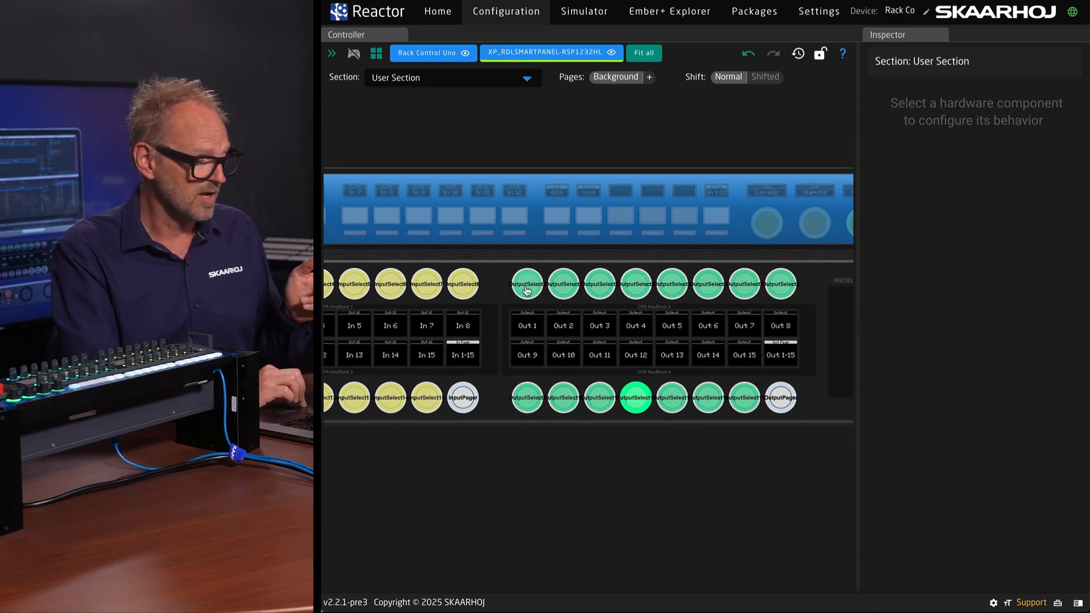
- Assign the MicroN Time Counter 2 behavior to OutputSelect1, showing 00:00:00 on the key
click(526, 283)
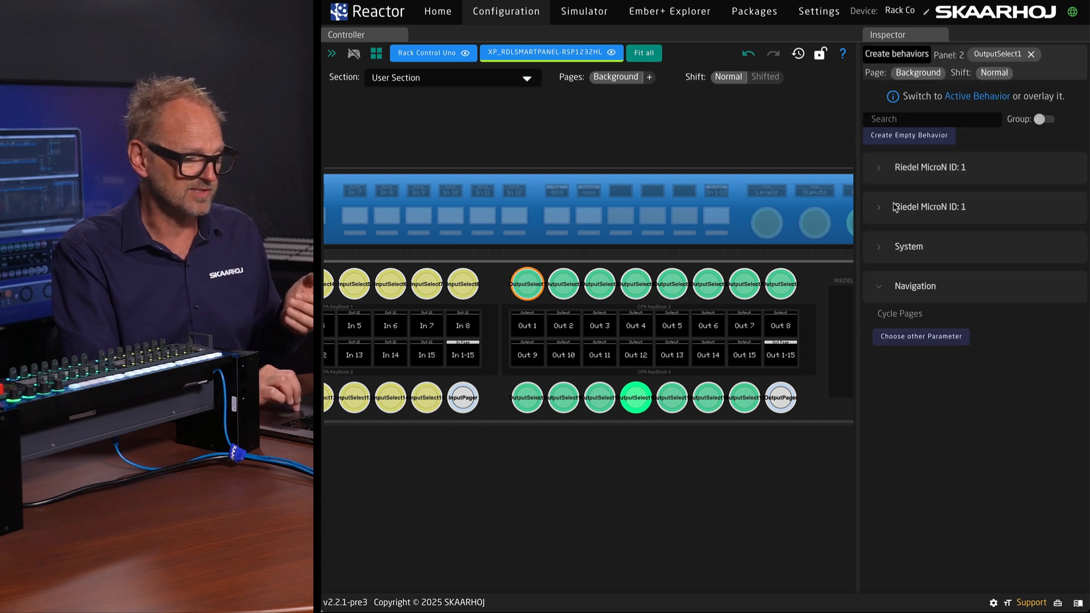
click(930, 207)
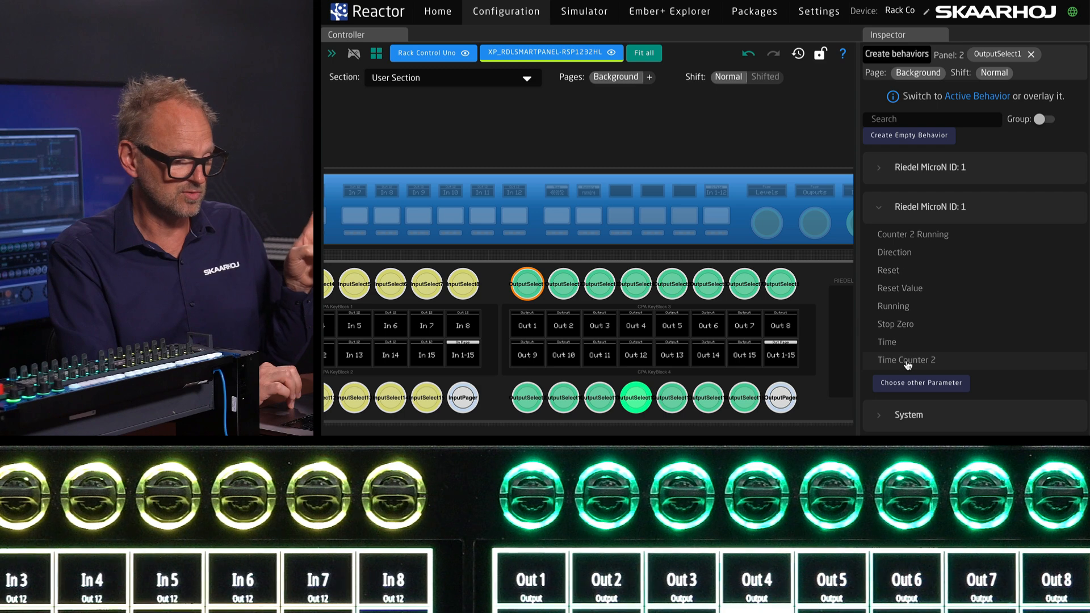
click(906, 360)
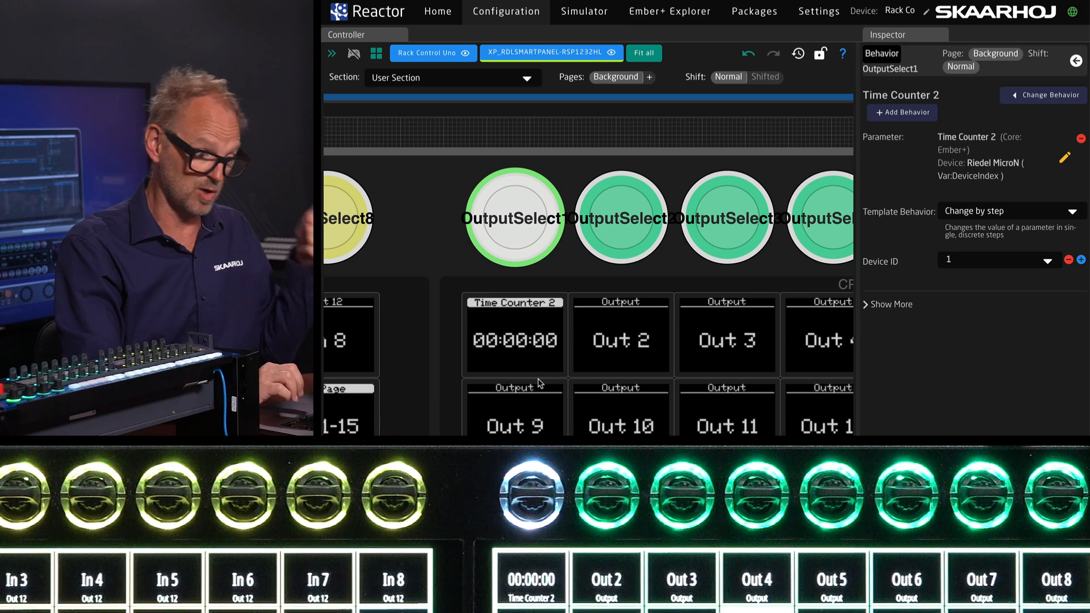
click(619, 218)
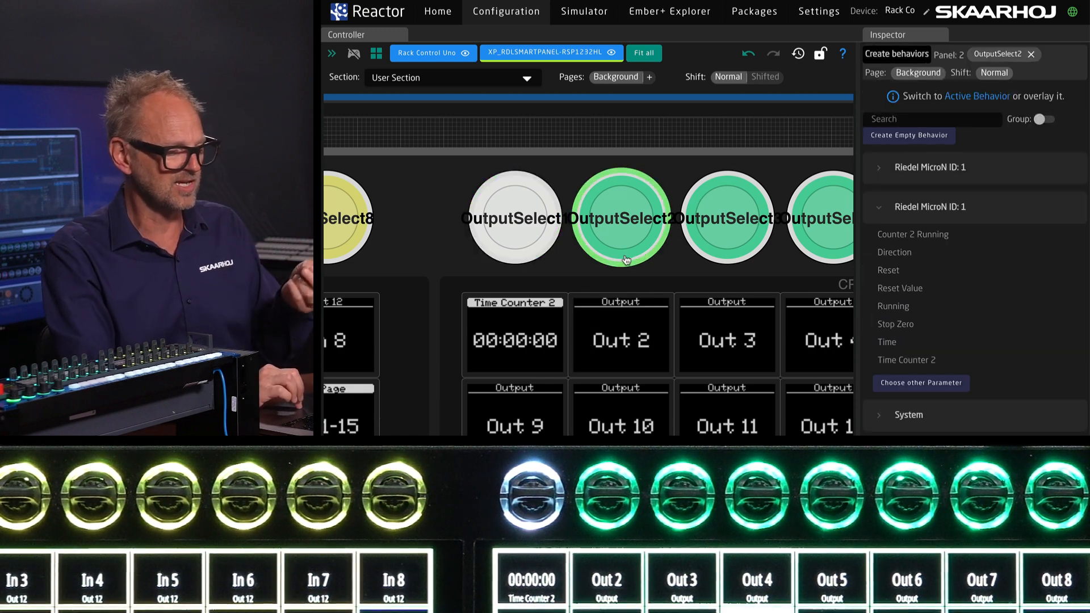
- Assign MicroN Counter 2 Running to OutputSelect2 and start the counter from the panel
click(621, 218)
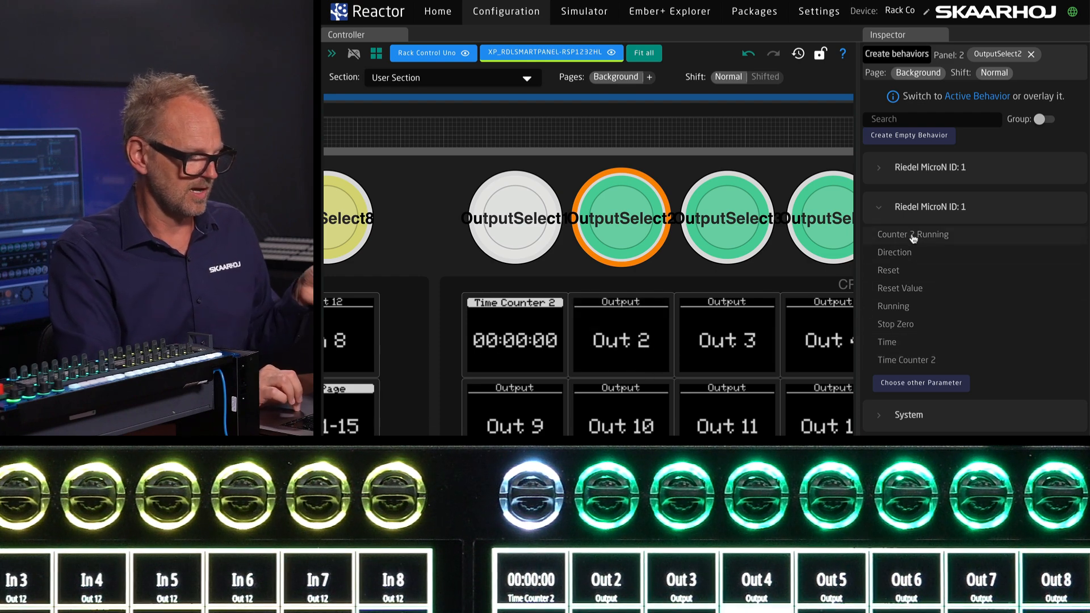
click(912, 233)
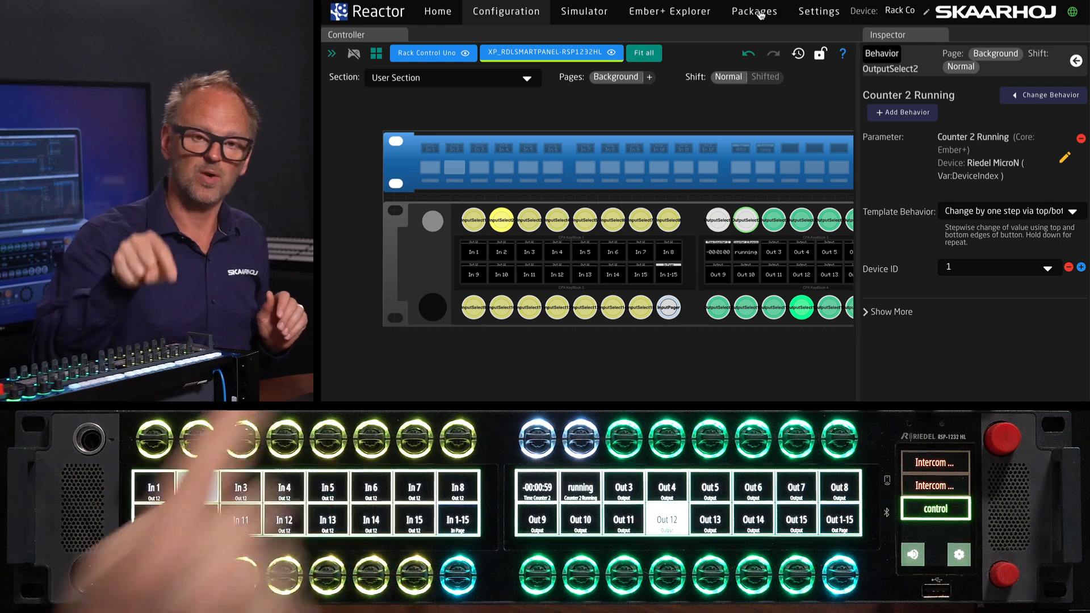
click(751, 11)
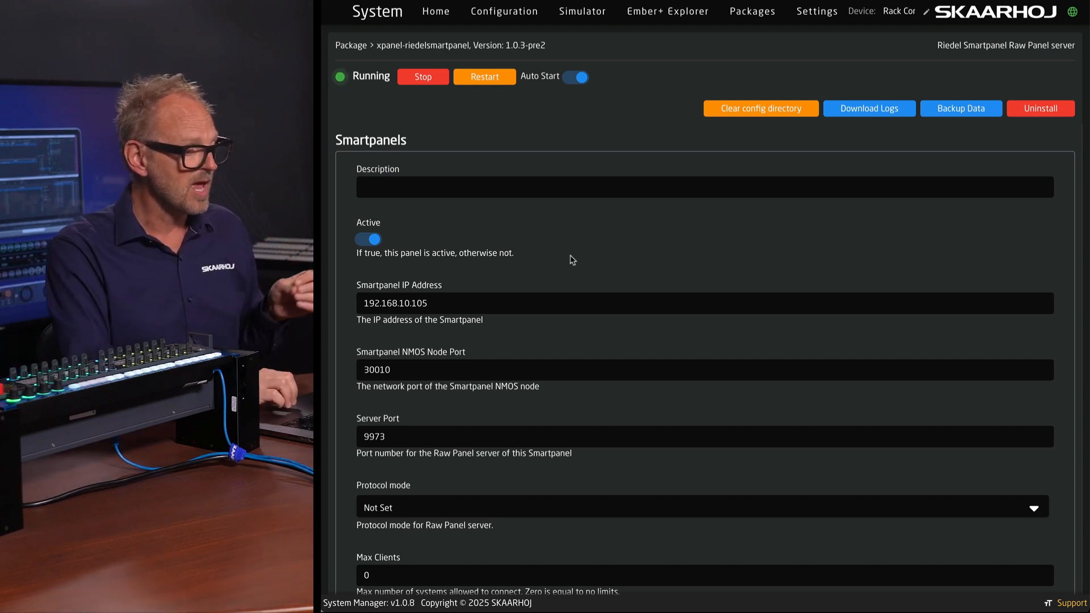
- Scroll through the xpanel-riedelsmartpanel Smartpanels settings and return to the installed packages list
scroll(down, 3)
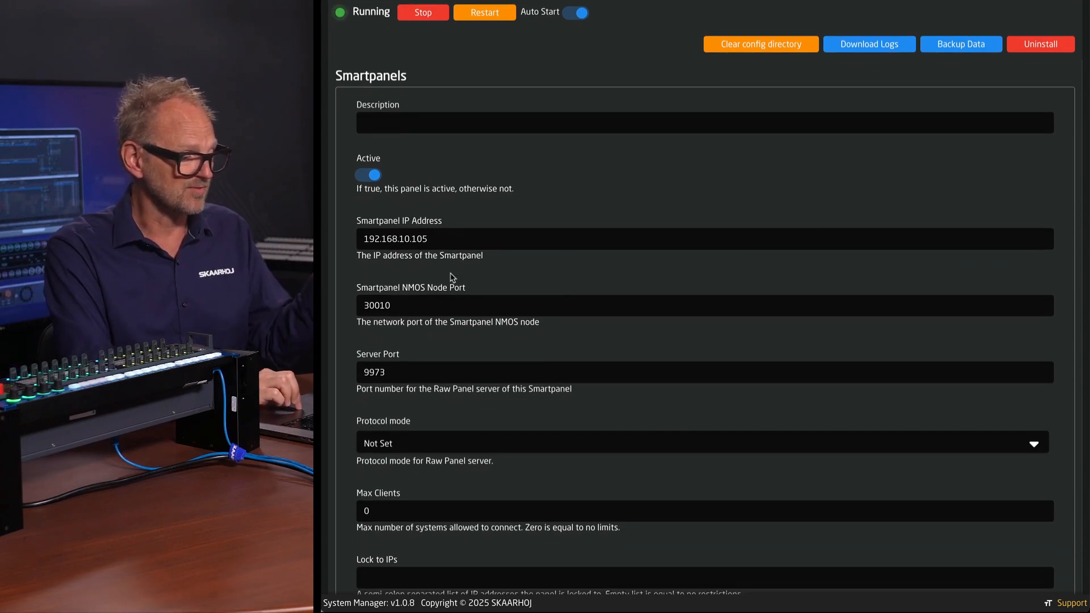
mouse_move(422, 377)
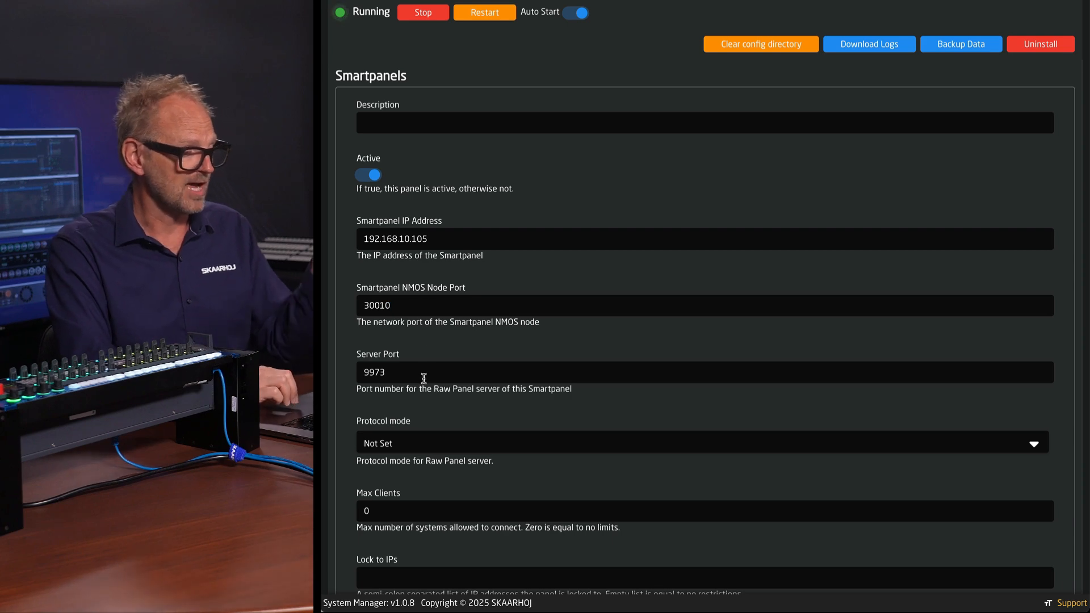
scroll(down, 3)
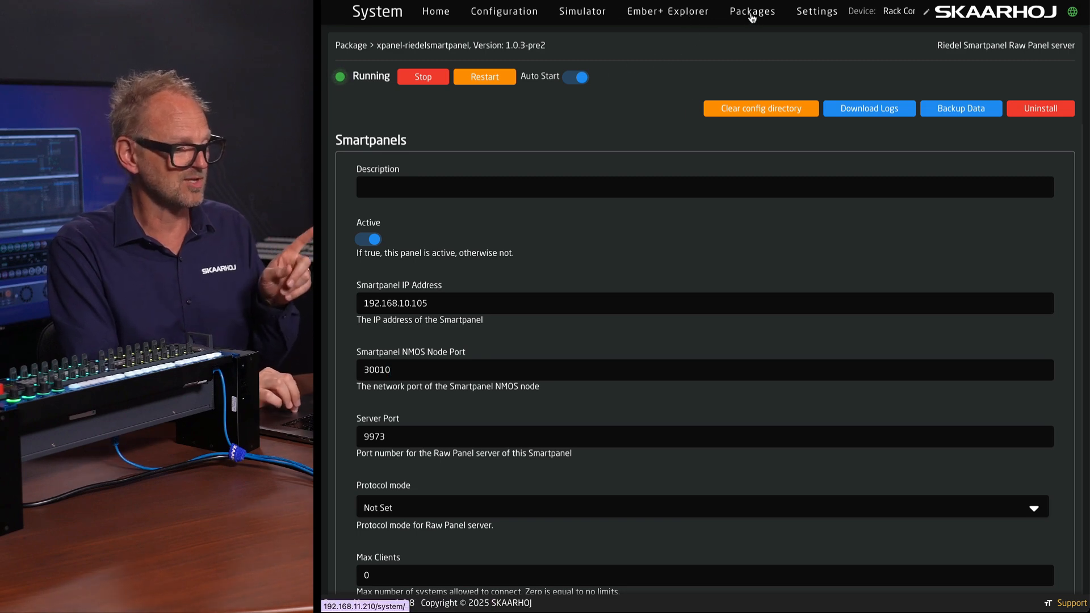
click(751, 11)
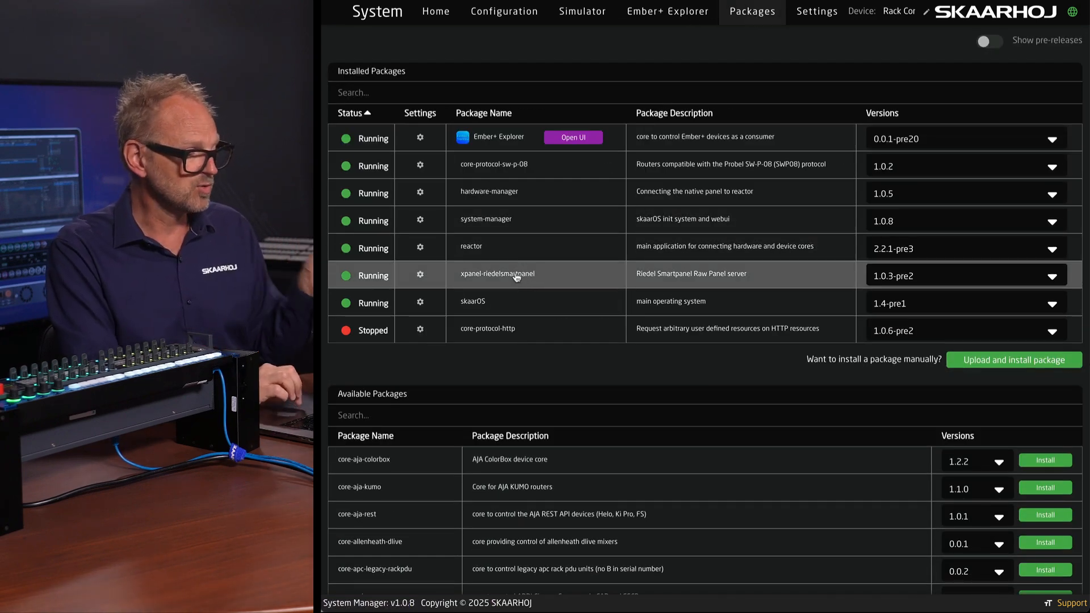
- Leave System Manager's Installed Packages view for the devices.skaarhoj.com catalogue
click(436, 11)
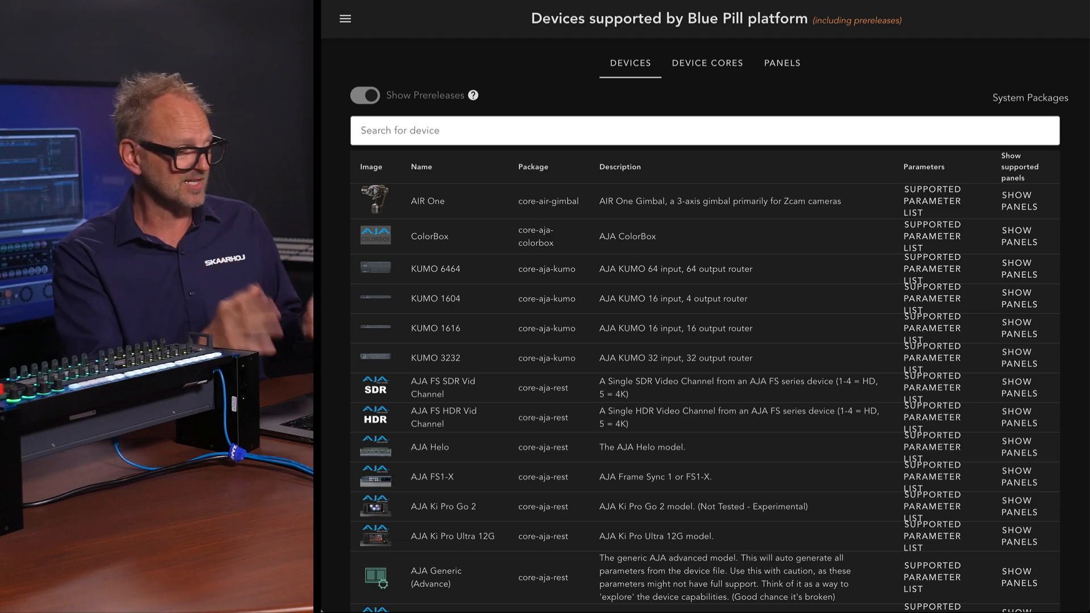
mouse_move(813, 108)
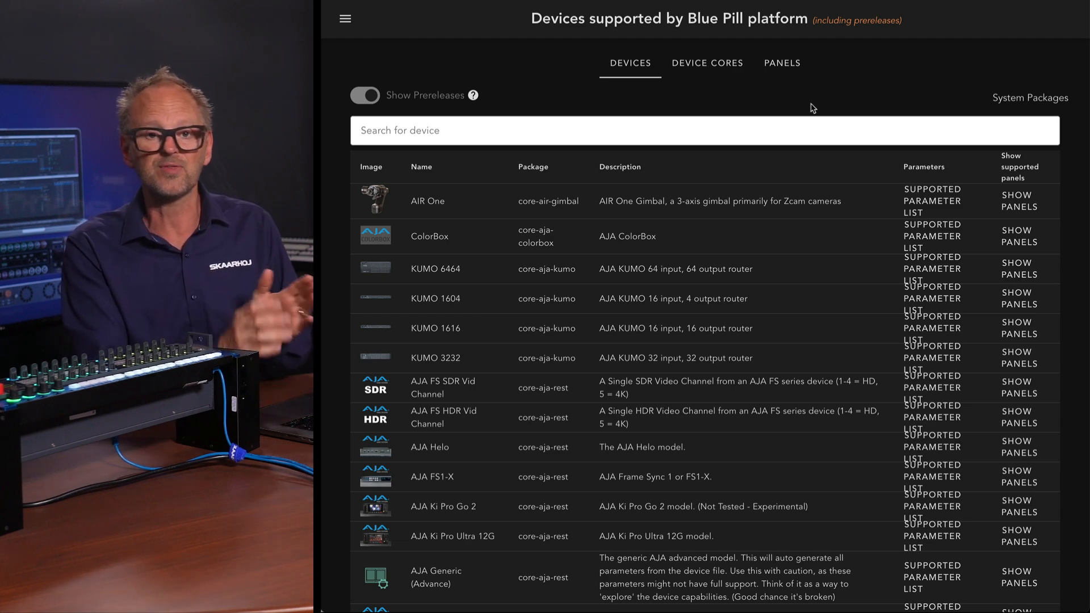
- Scroll the Blue Pill supported-devices list down to the AJA FSIHDR and Ki Pro Go entries
scroll(down, 3)
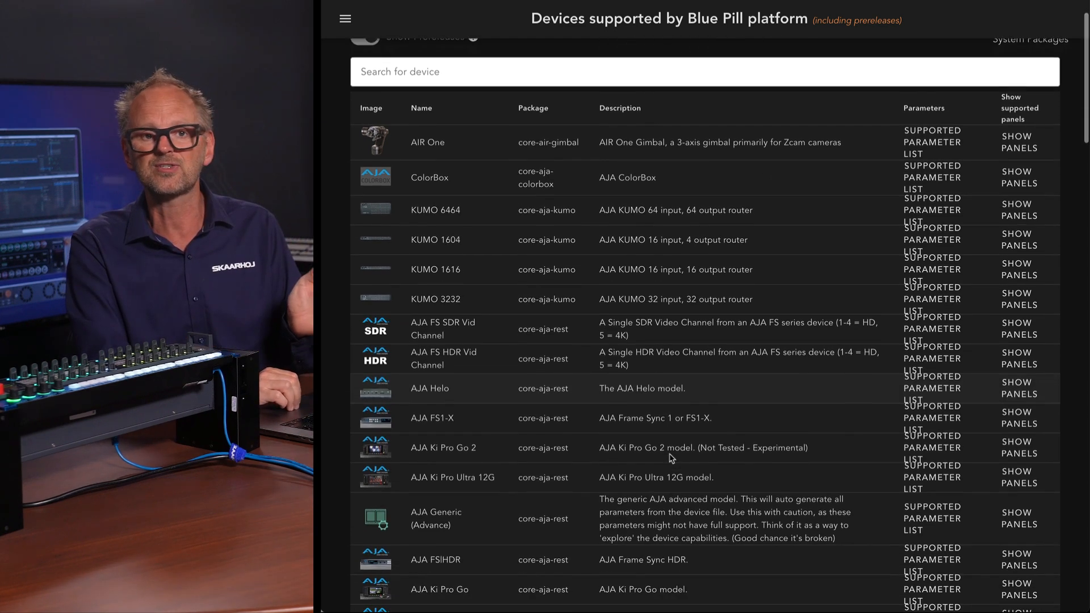